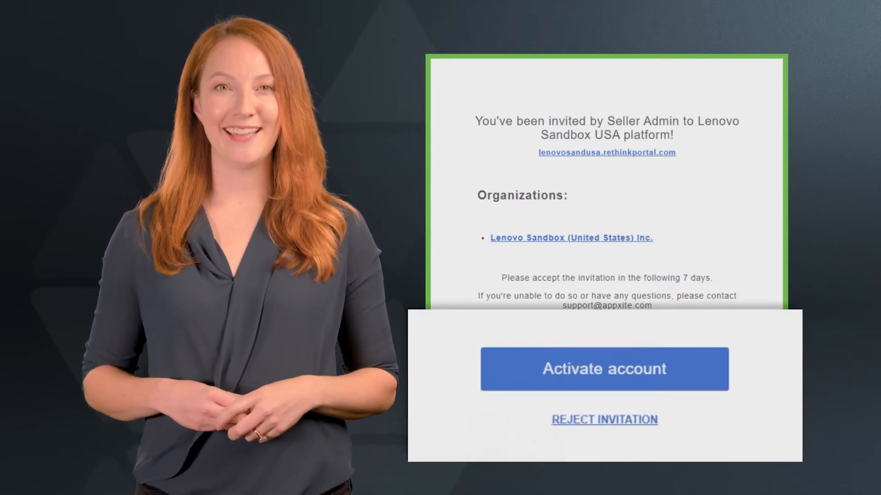
# Activate the invited account and create its password to reach the Microsoft offerings catalog
pyautogui.click(604, 368)
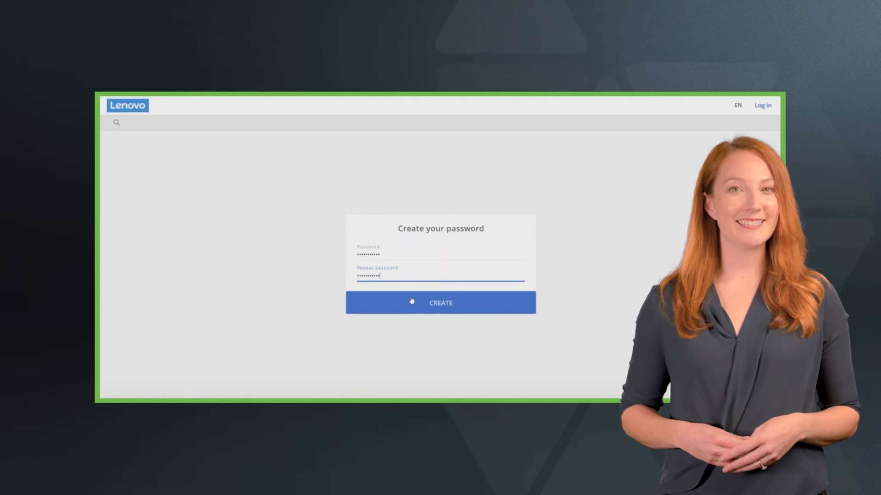
pyautogui.click(441, 303)
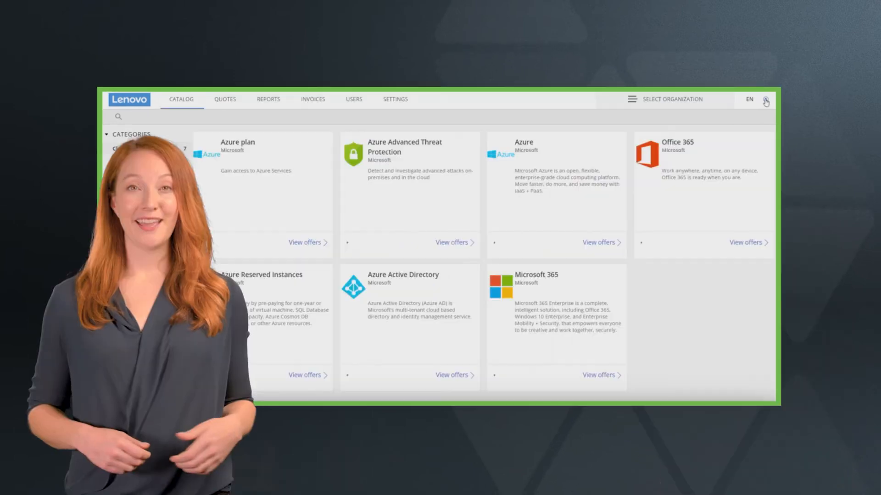